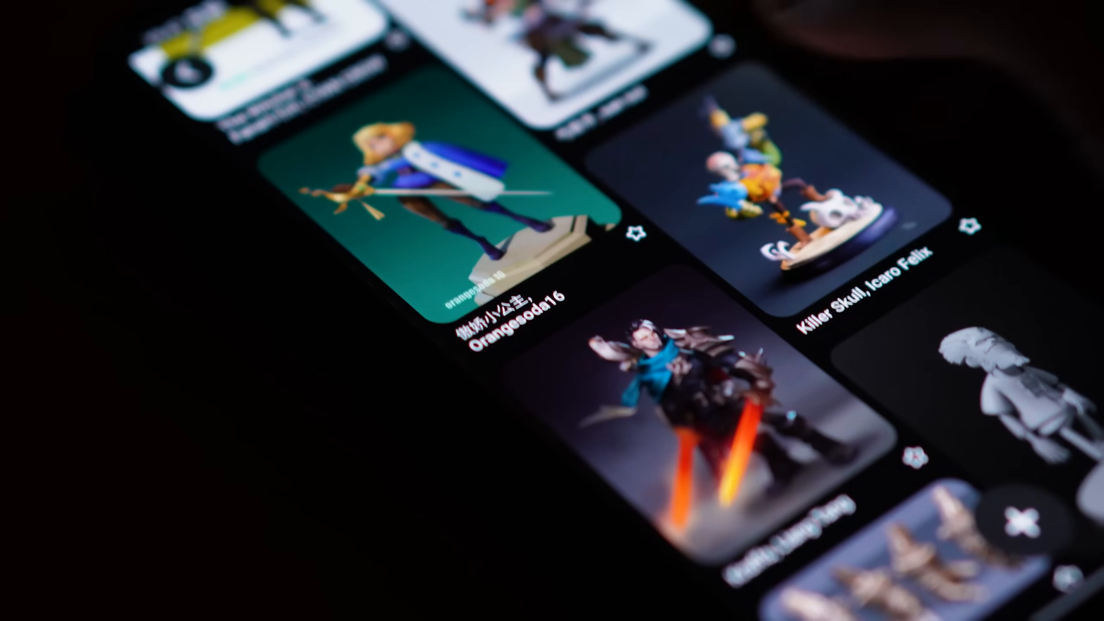
Block out legs and lower legs from subdivided cubes, then Grab-sculpt the mirrored foot into a boot.
{"action": "scroll", "scroll_direction": "down", "scroll_amount": 3}
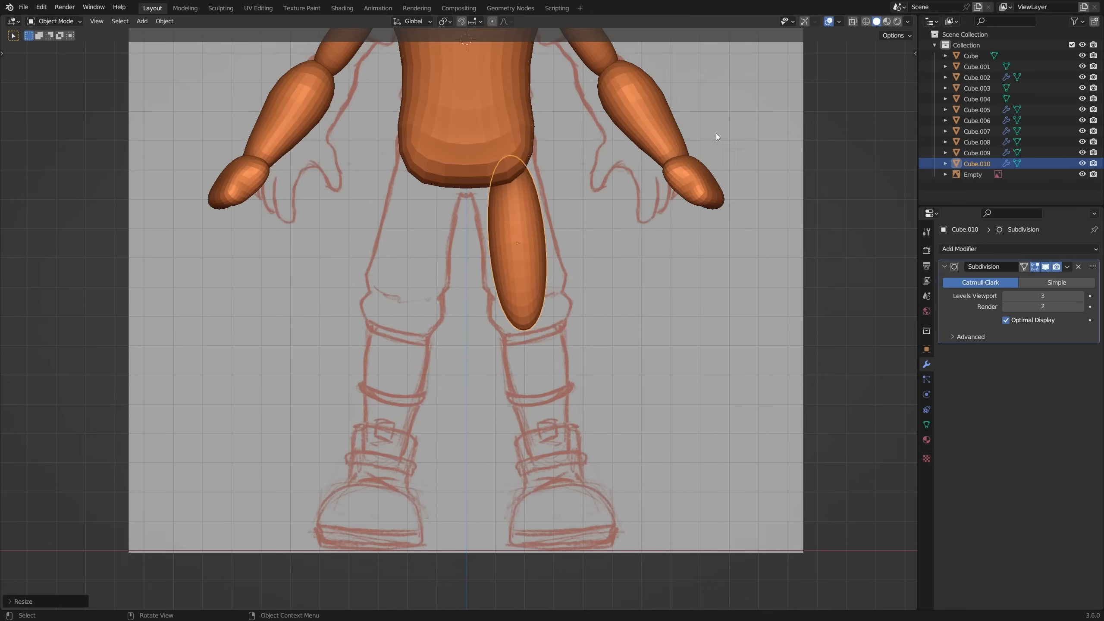
{"action": "left_click", "coordinate": [55, 20]}
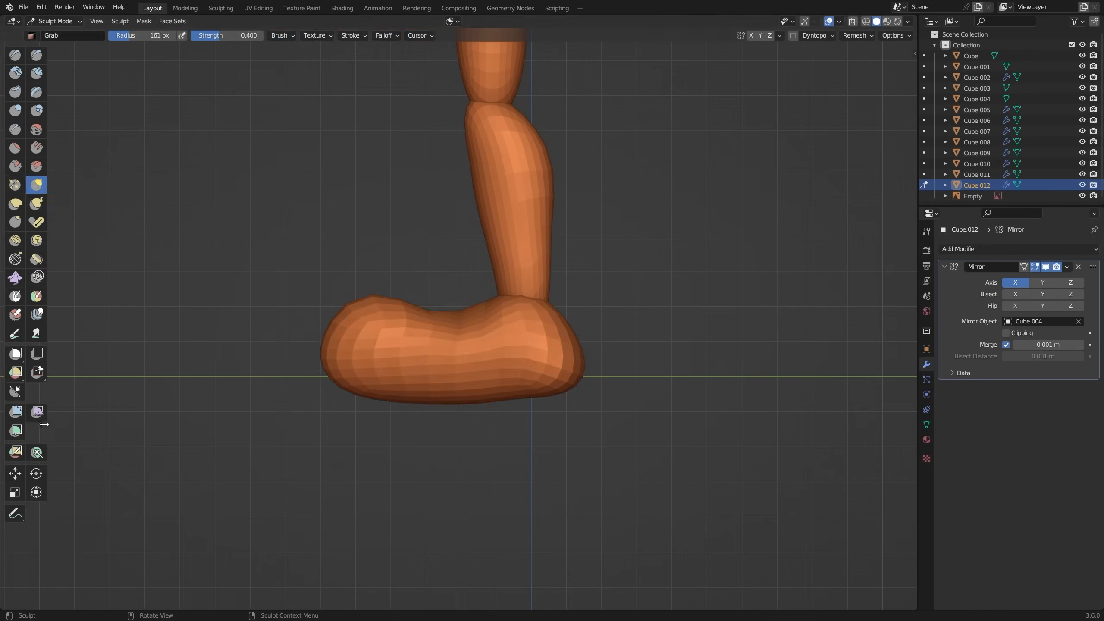
{"action": "left_click", "coordinate": [54, 21]}
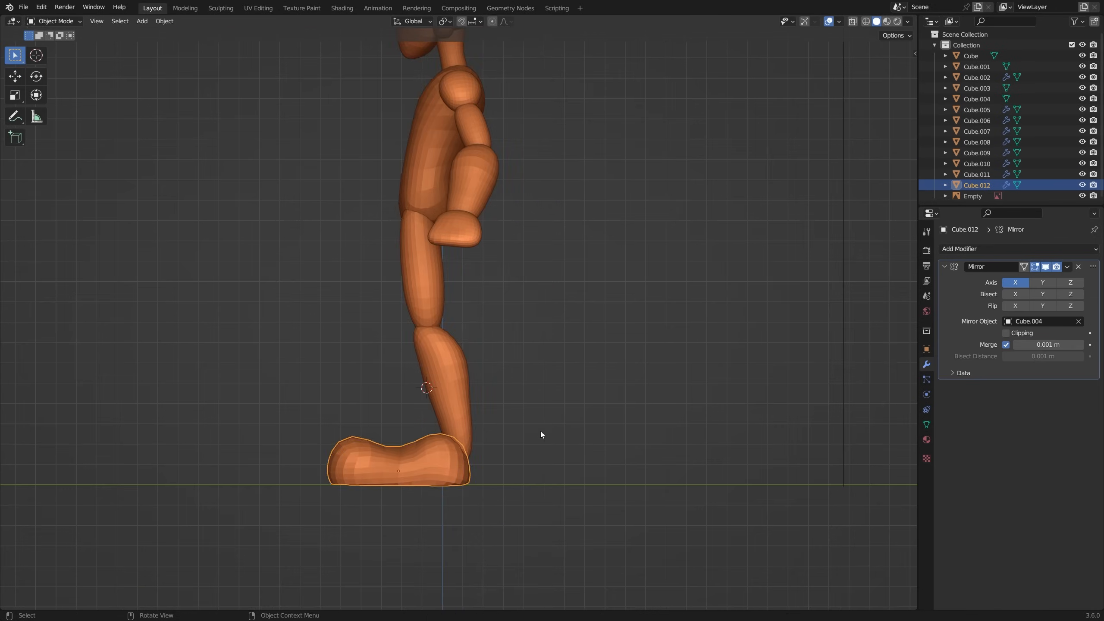